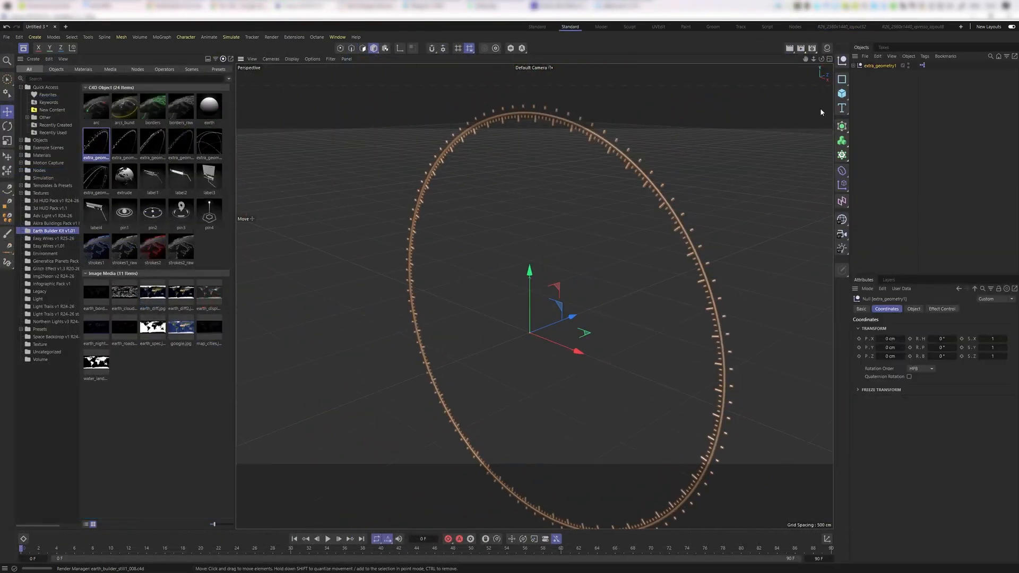
Step: Place the Earth Builder arc between two surface points and adjust its Curvature and Roundness
left_click(941, 309)
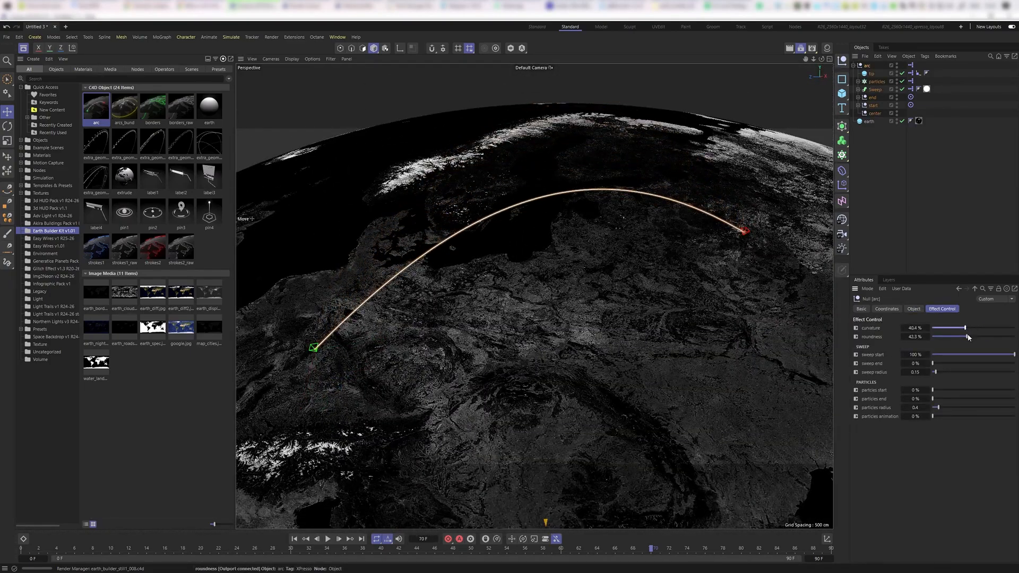
left_click(124, 106)
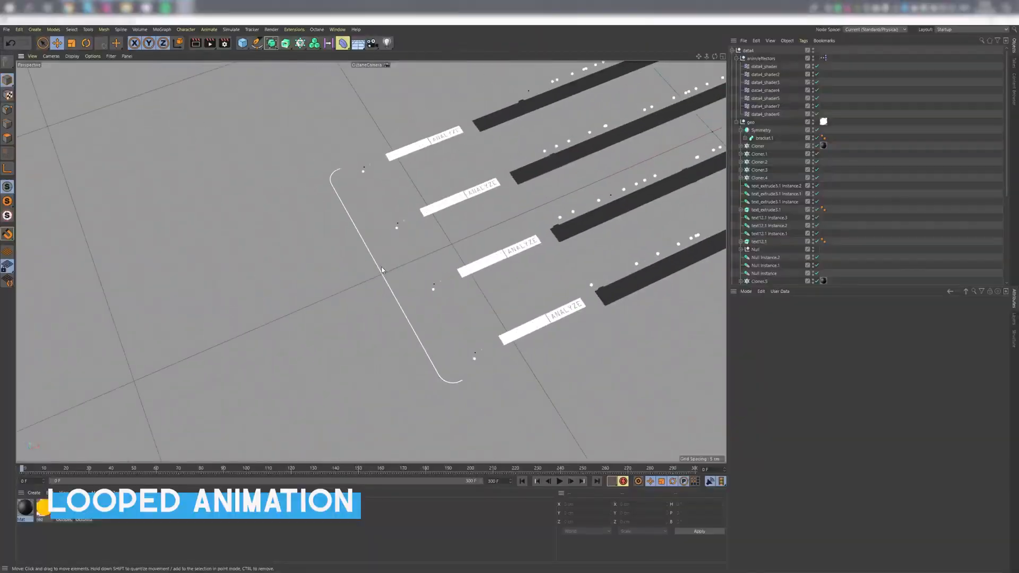
Step: Bring a circular HUD ring from the 3D HUD Pack folder into the viewport
left_click(824, 58)
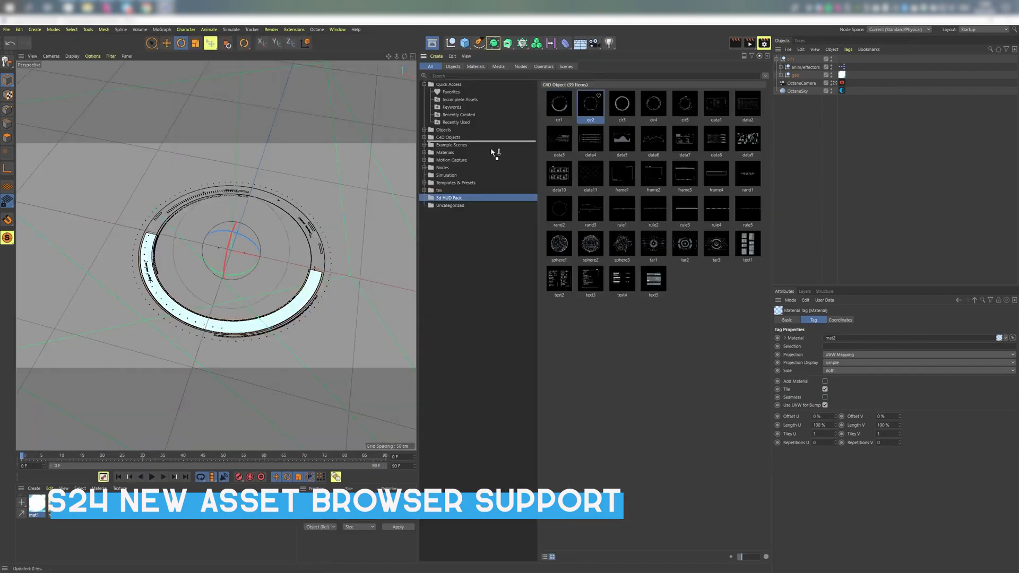
left_click(621, 104)
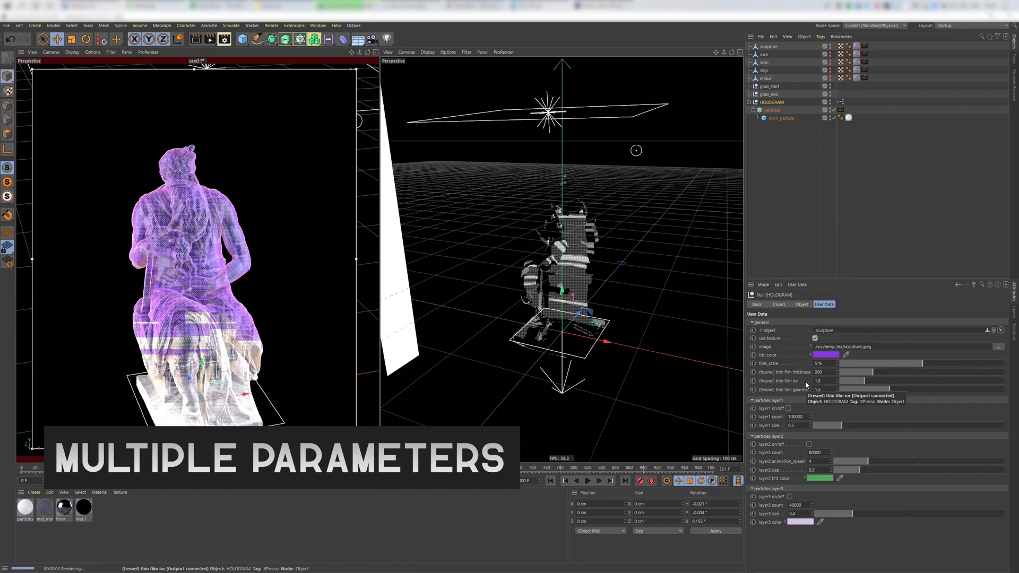
Step: Load hologram_clean.c4d with the grey Game Boy and HOLOGRAM rig and play its animation
left_click(587, 480)
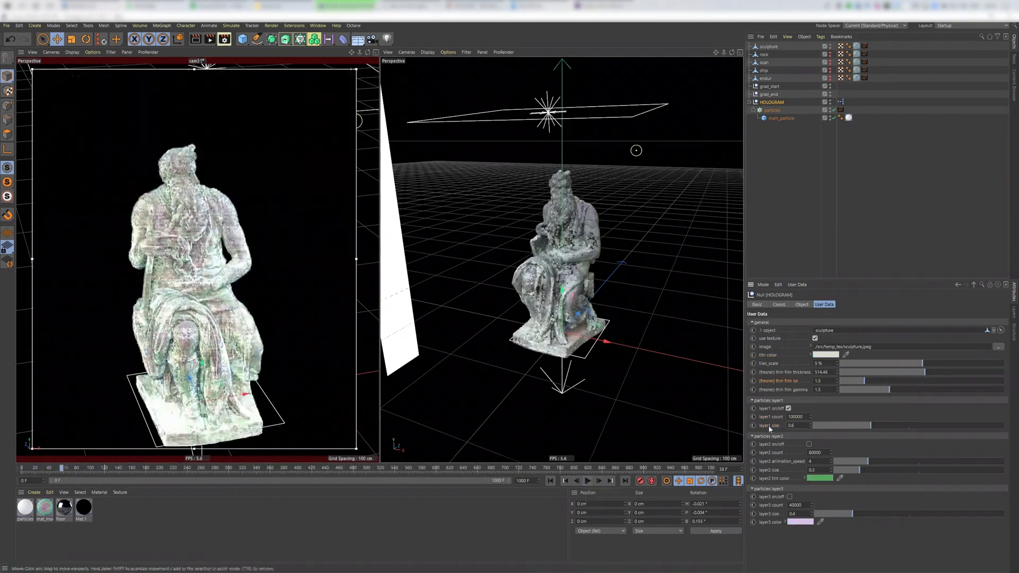
left_click(587, 480)
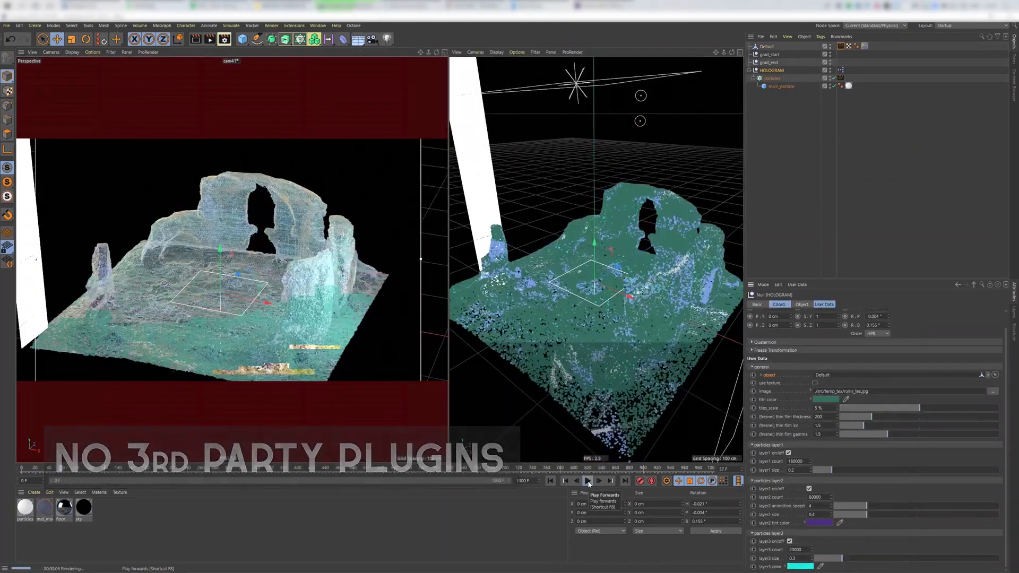
left_click(587, 481)
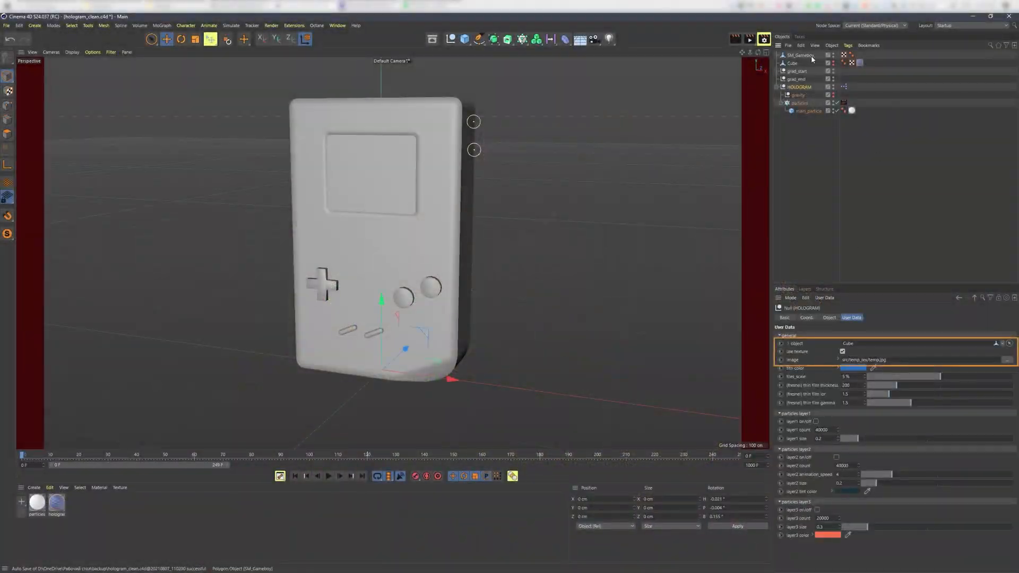
Step: Make SM_Gameboy the hologram source with its BaseColor texture, thin film tweak and gradient start placement
left_click(1006, 360)
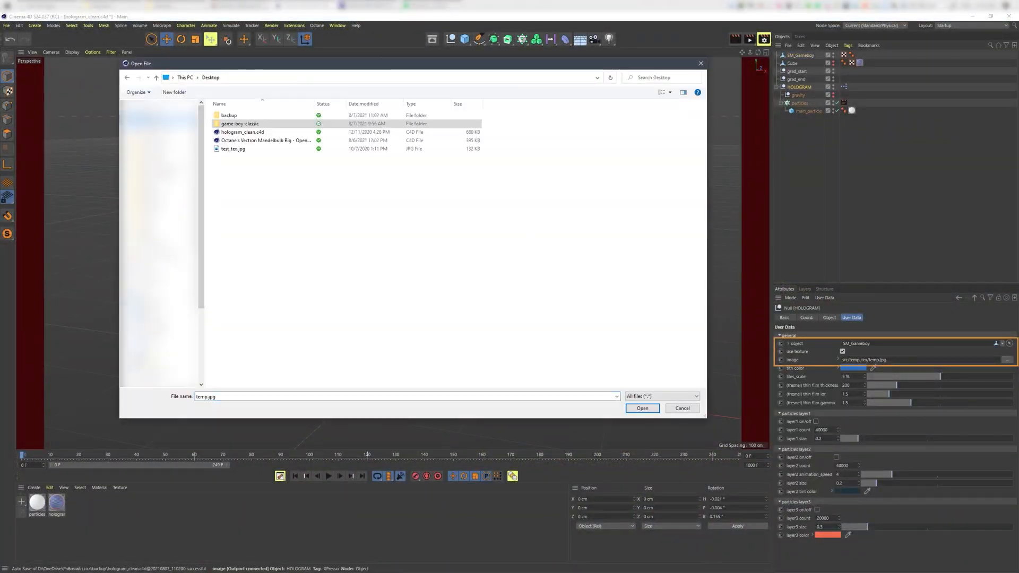
left_click(642, 408)
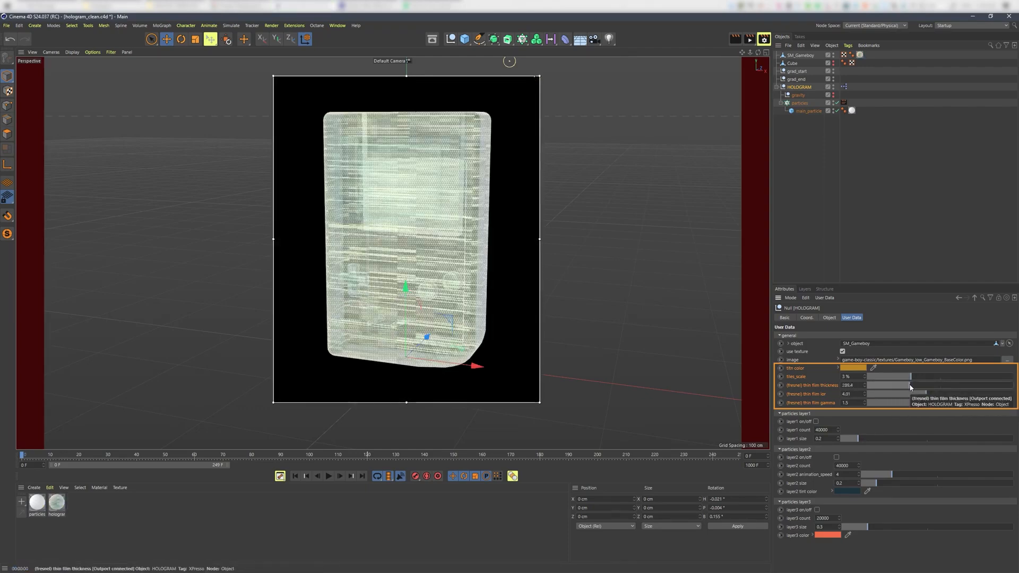
left_click(795, 71)
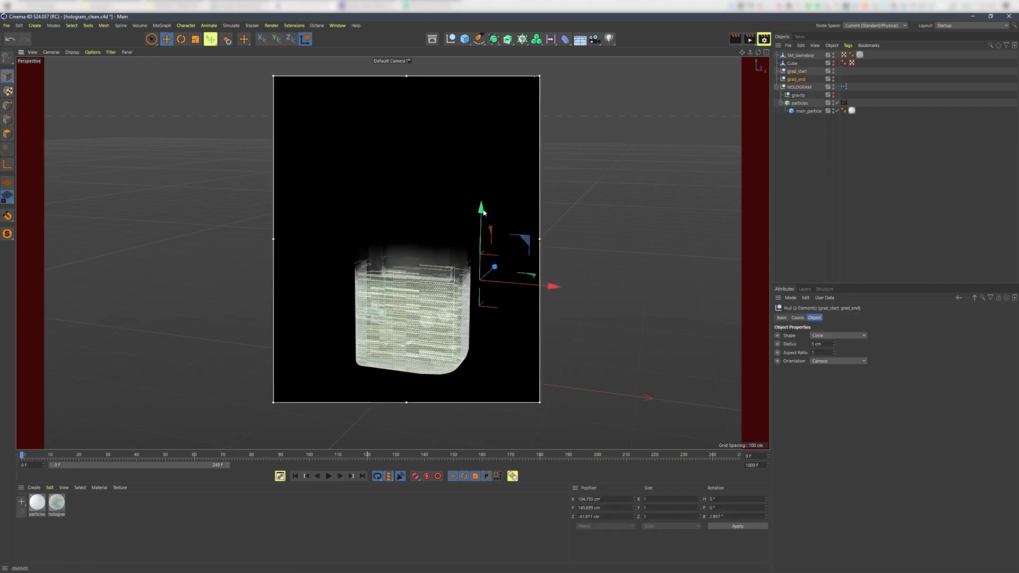
left_click(796, 71)
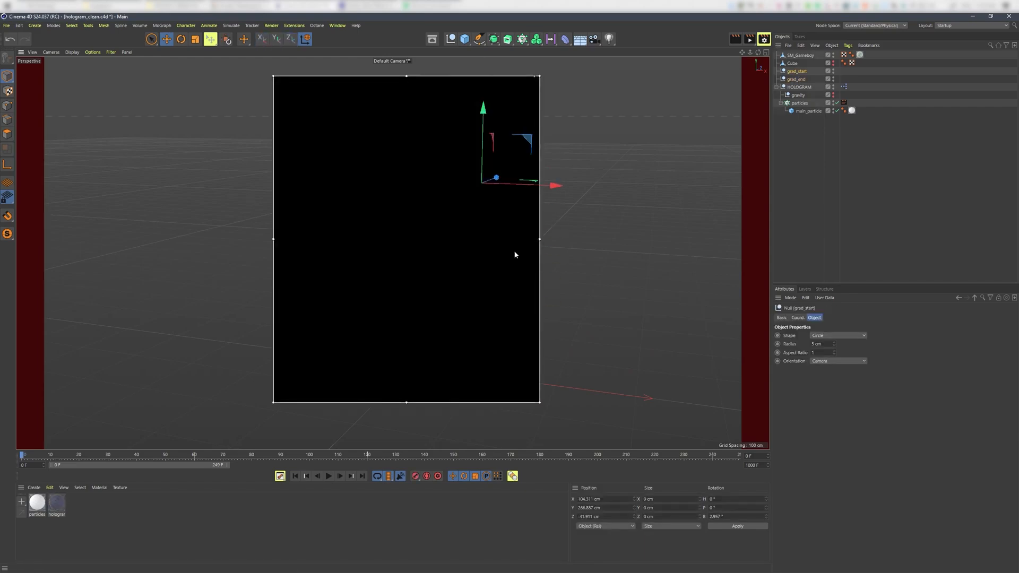
left_click(328, 477)
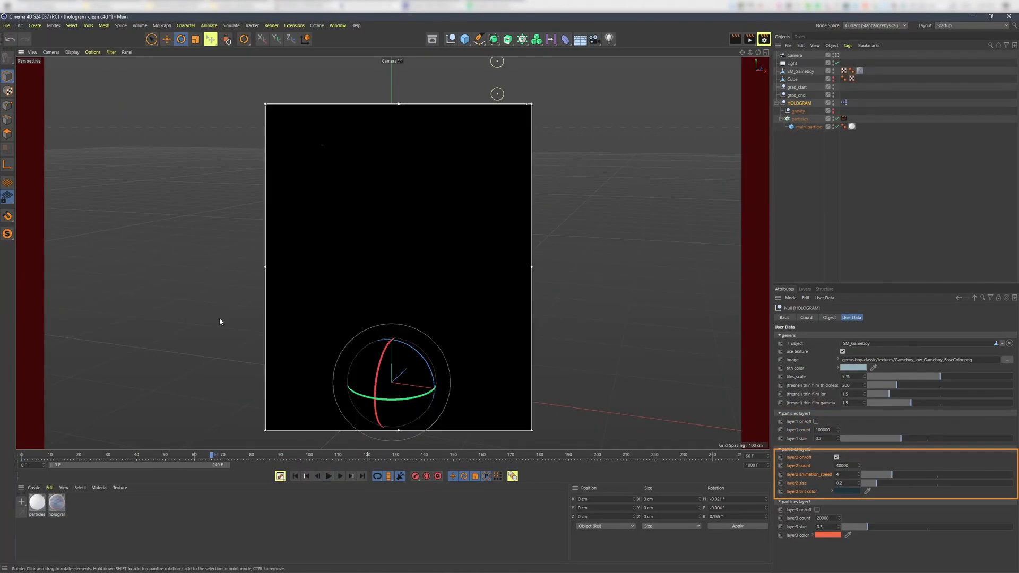
Step: Preview the Game Boy hologram with layer2/layer3 particle variations, including the red particle layer
left_click(328, 475)
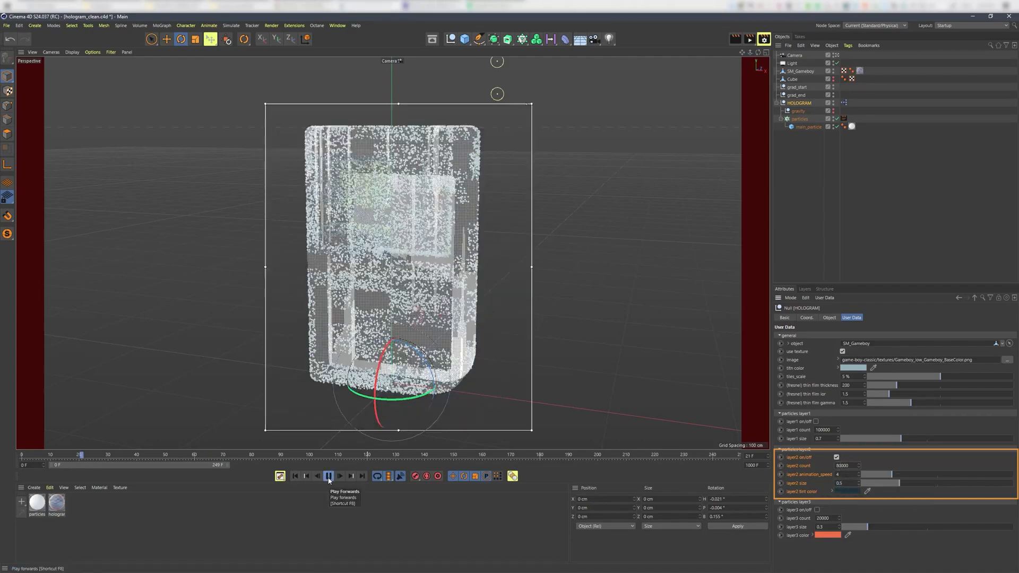
left_click(328, 475)
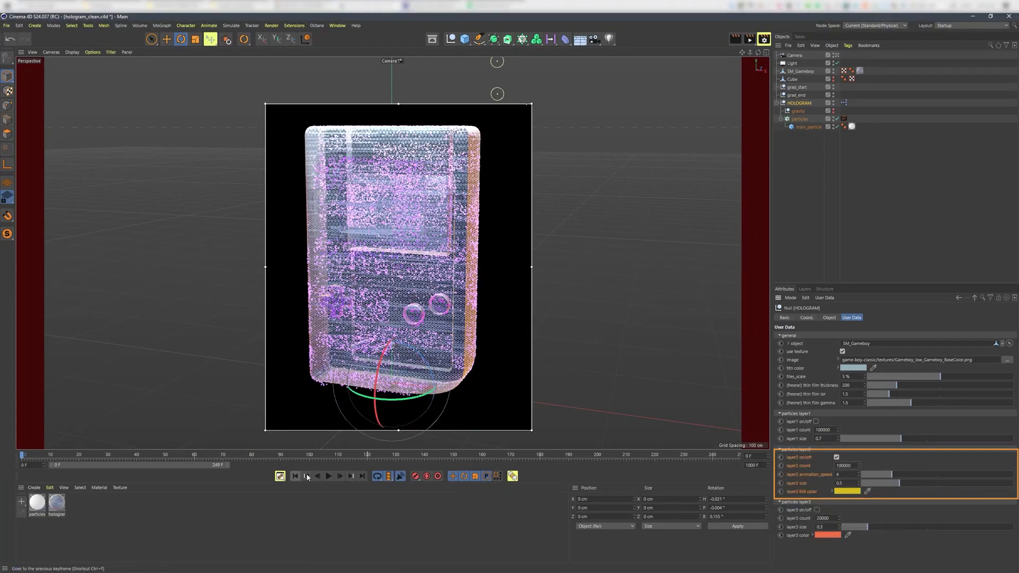
left_click(328, 475)
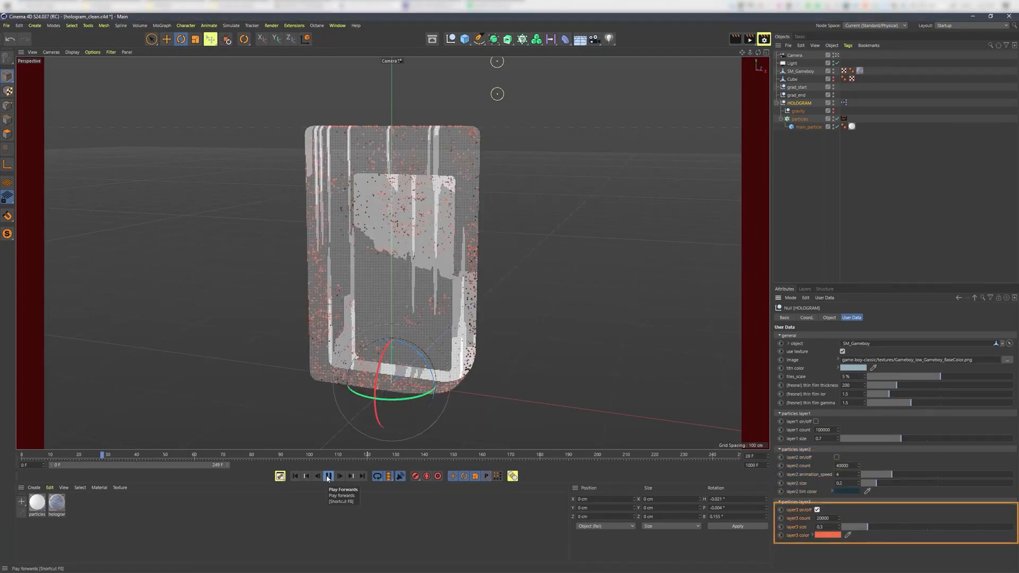
left_click(327, 476)
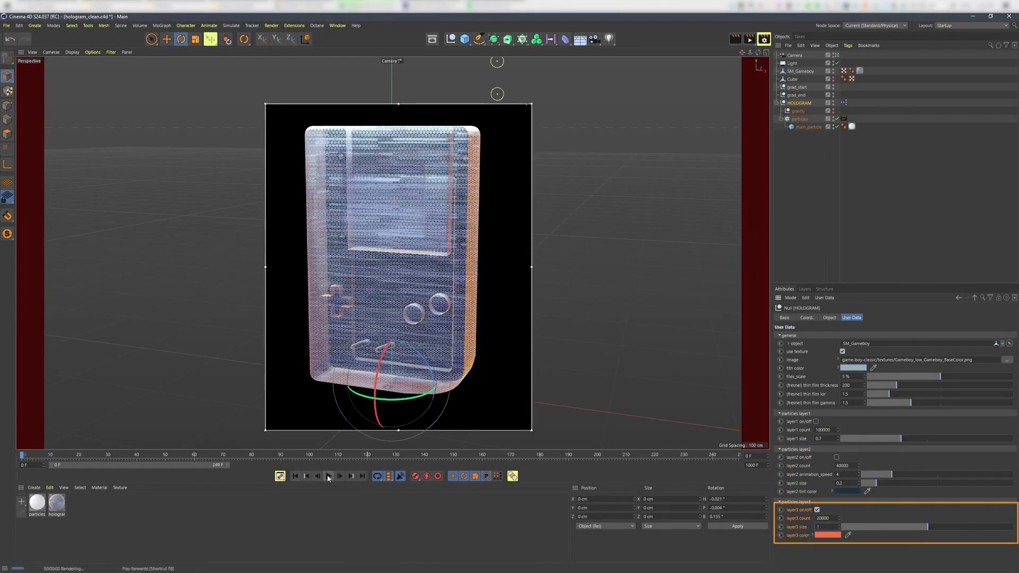
left_click(328, 476)
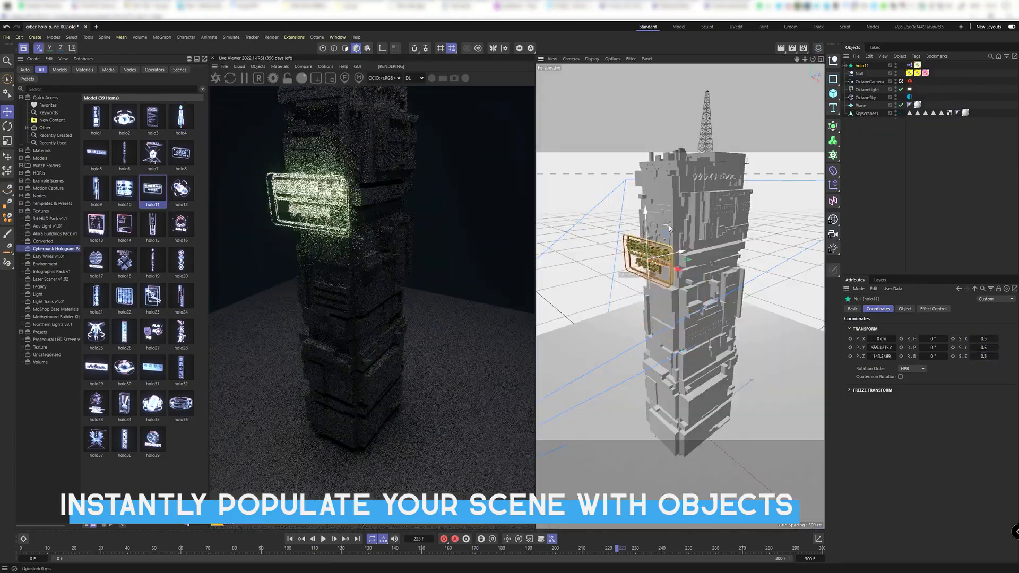
Step: Load a hologram library asset into the empty scene and play it
double_click(124, 297)
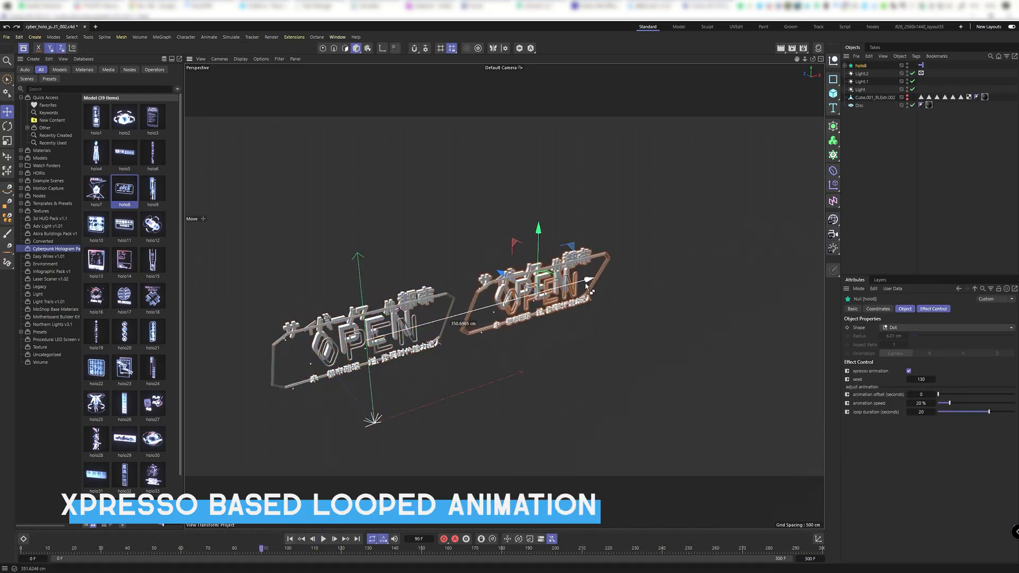
left_click(323, 539)
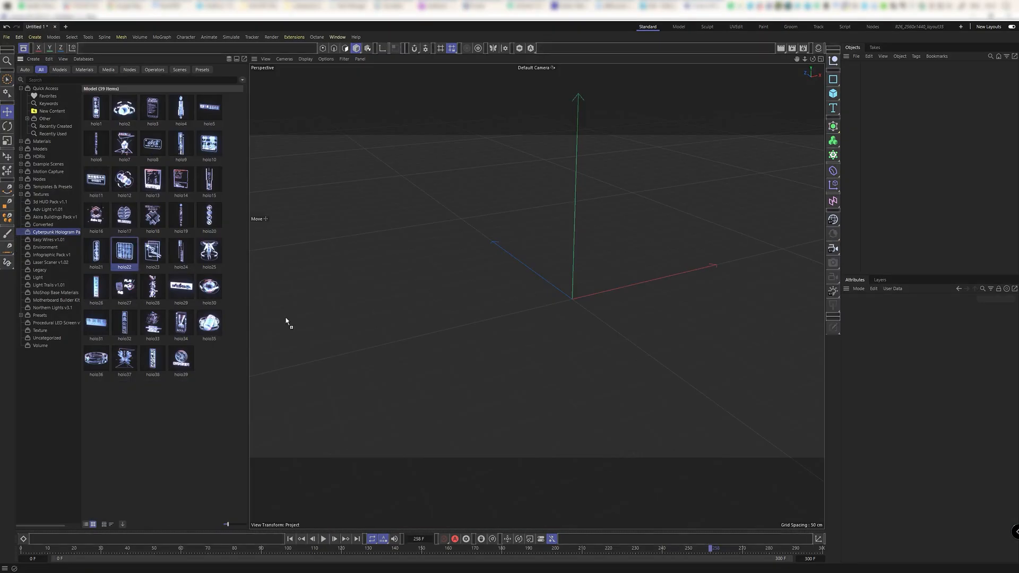
Step: Load the holo22 'special sale in progress' sign and play its looping animation
double_click(124, 250)
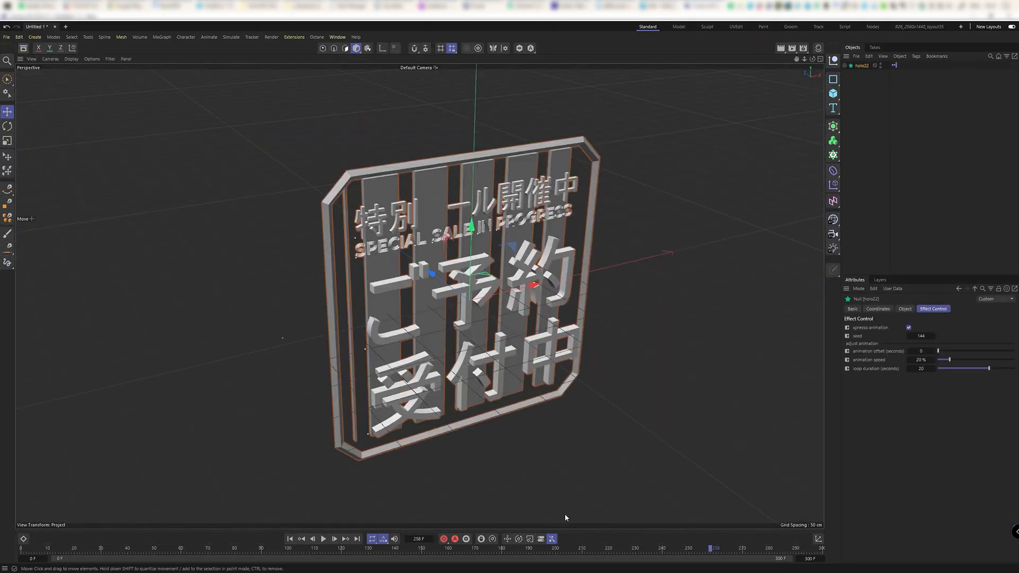
left_click(323, 540)
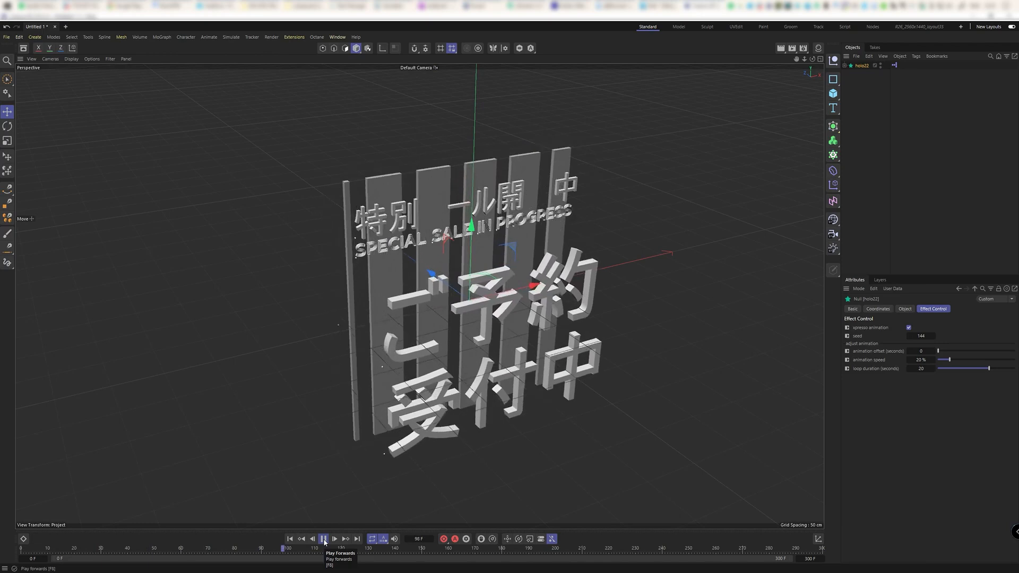
left_click(323, 540)
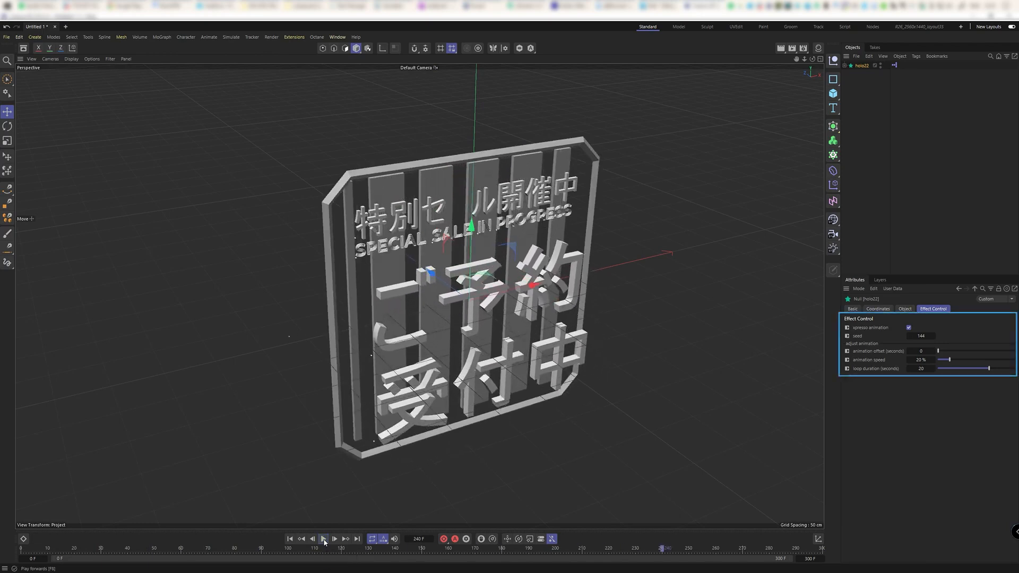
left_click(323, 540)
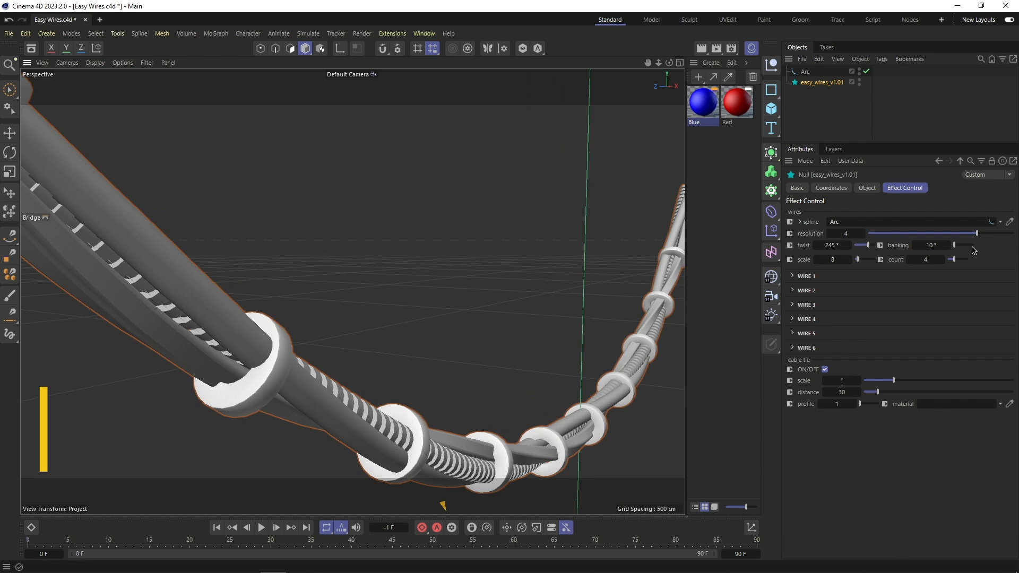
Step: Set the Easy Wires bundle to higher banking, 0° twist, count 6, wire radius and cable tie profile 2
left_click(806, 276)
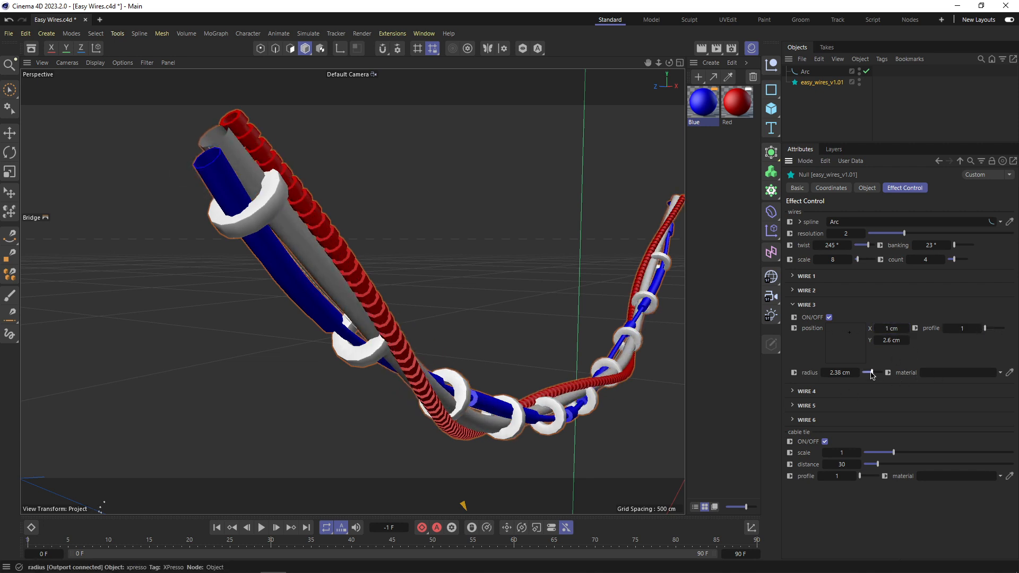
left_click(807, 319)
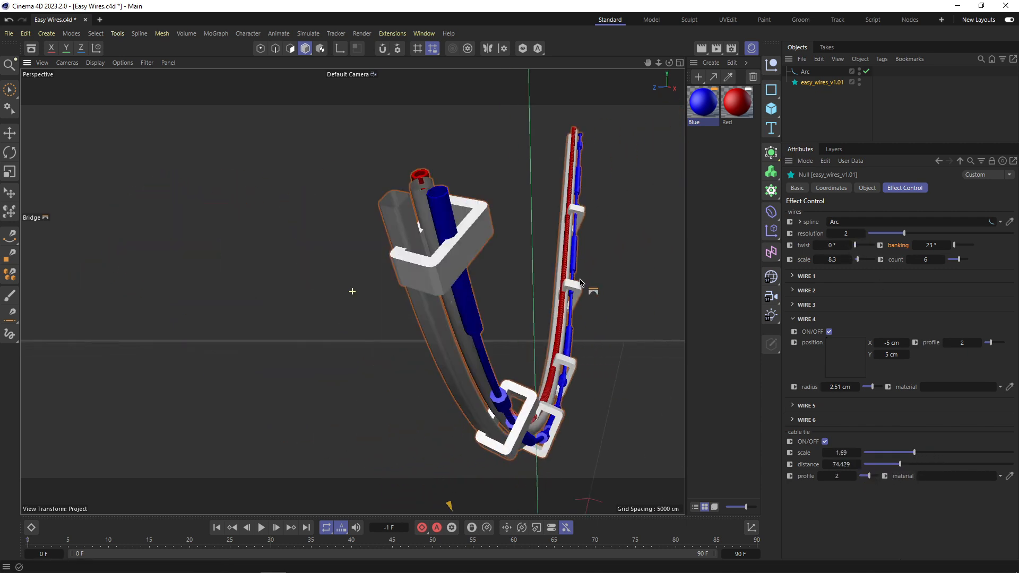
scroll("down", 3)
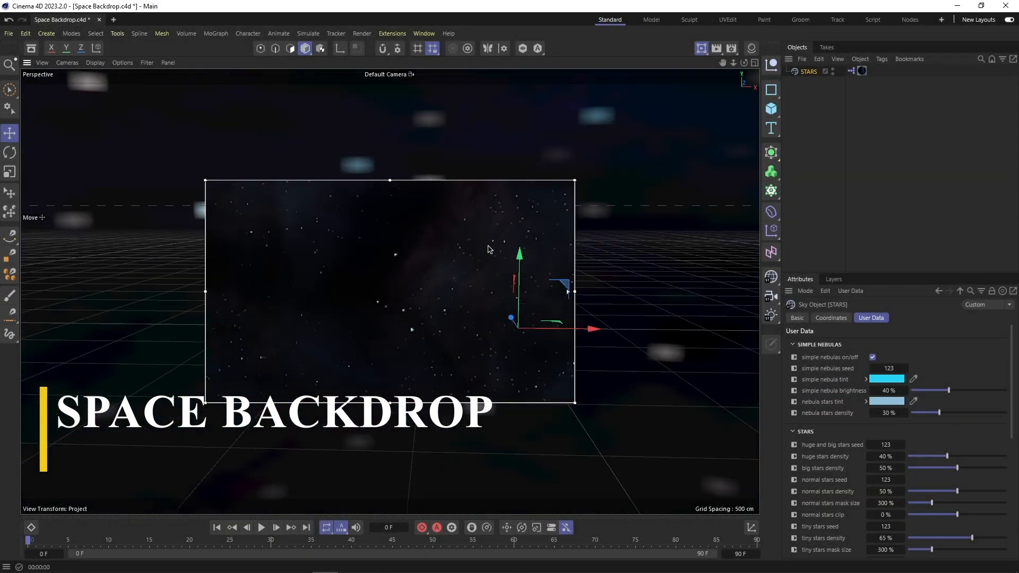
Step: Tint the STARS simple nebula red and the nebula stars green
left_click(887, 379)
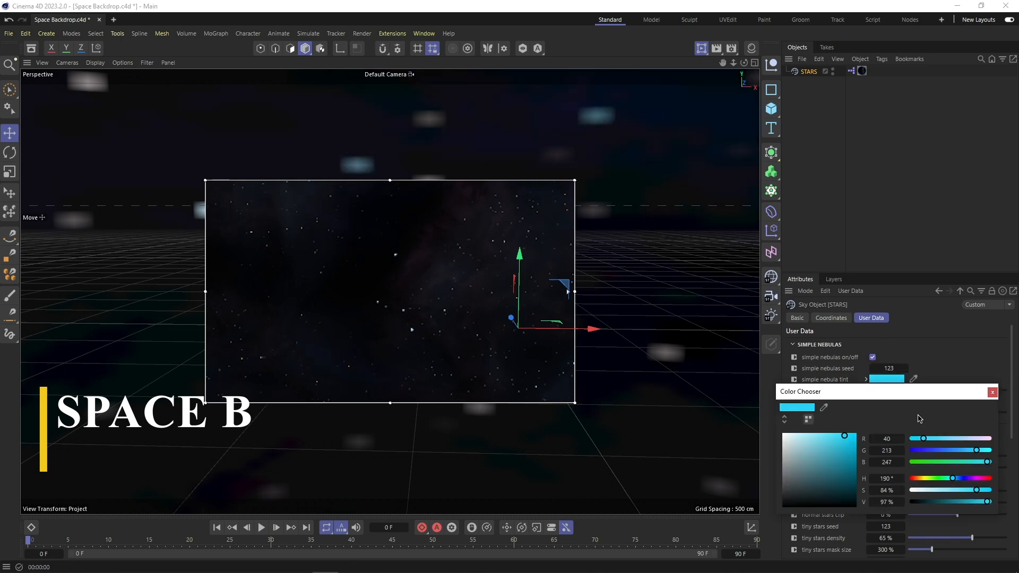
left_click(834, 470)
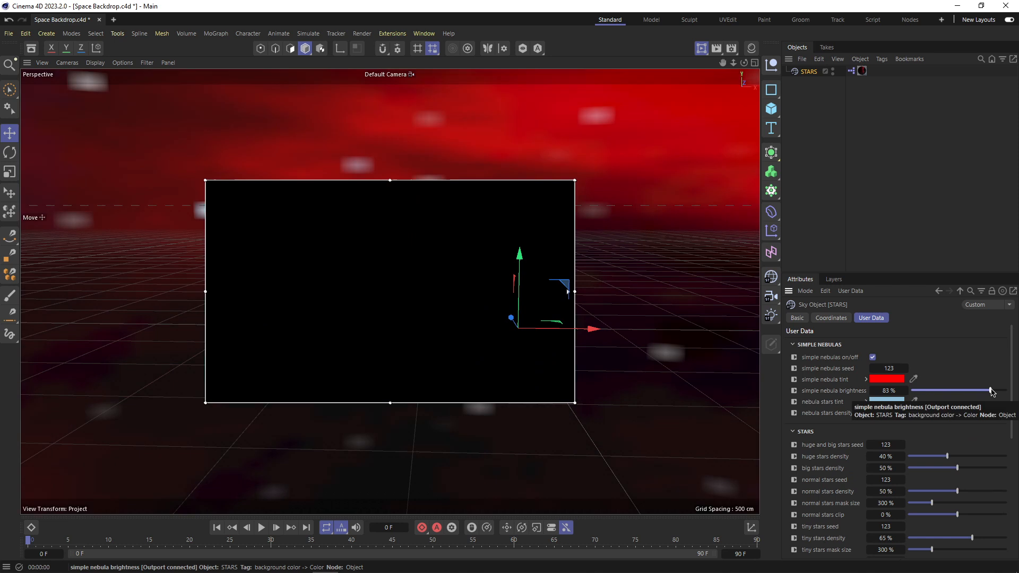
left_click(913, 401)
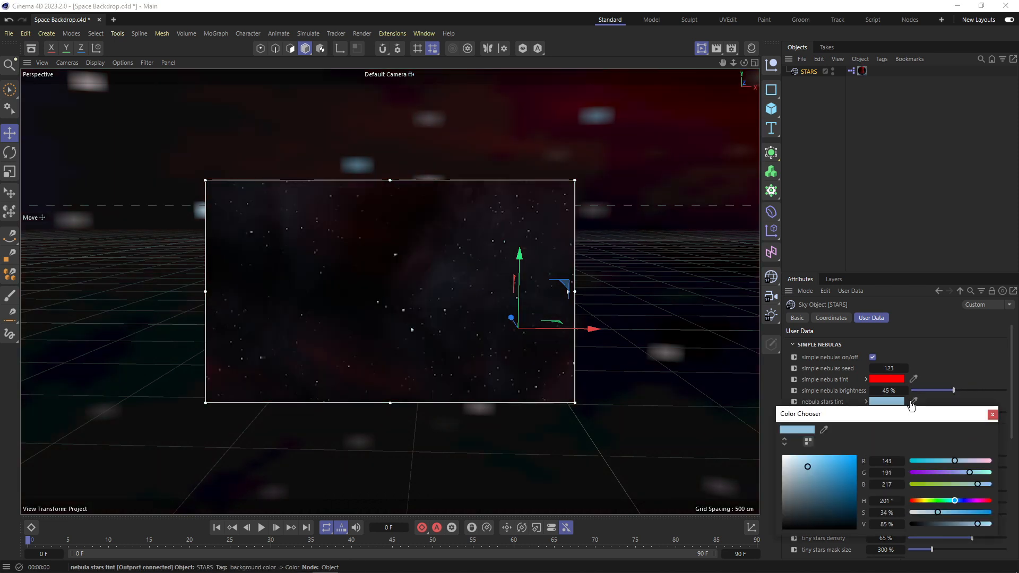
left_click(991, 414)
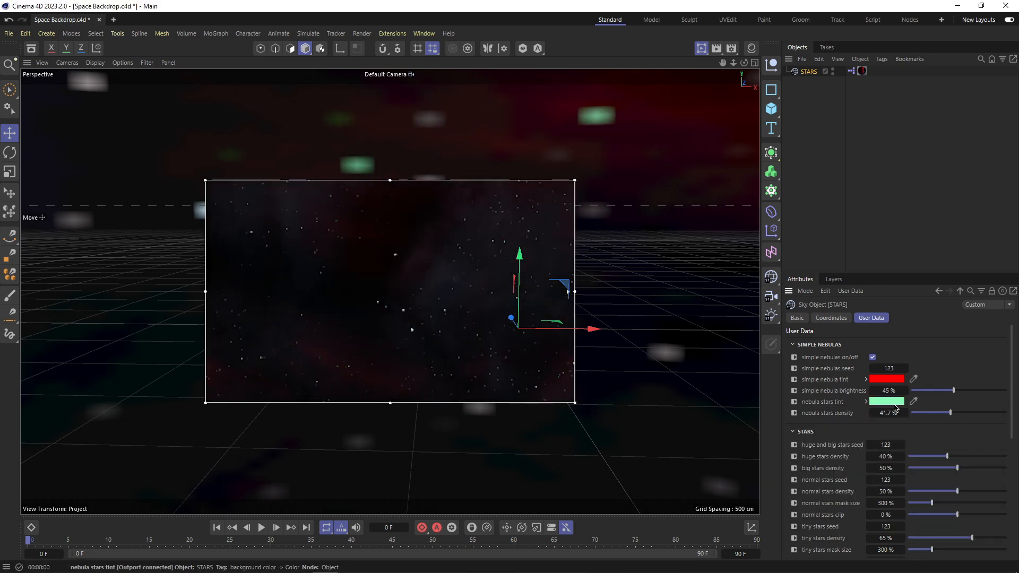
Step: Enable and adjust the Fog 1 and Fog 2 gradients as red fog bands across the starfield
scroll("down", 3)
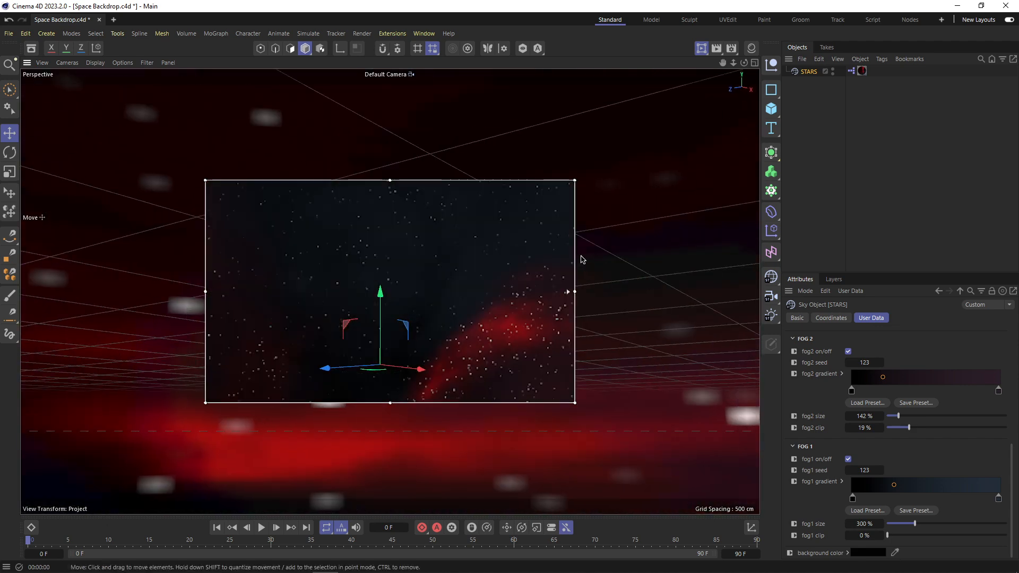
left_click(885, 379)
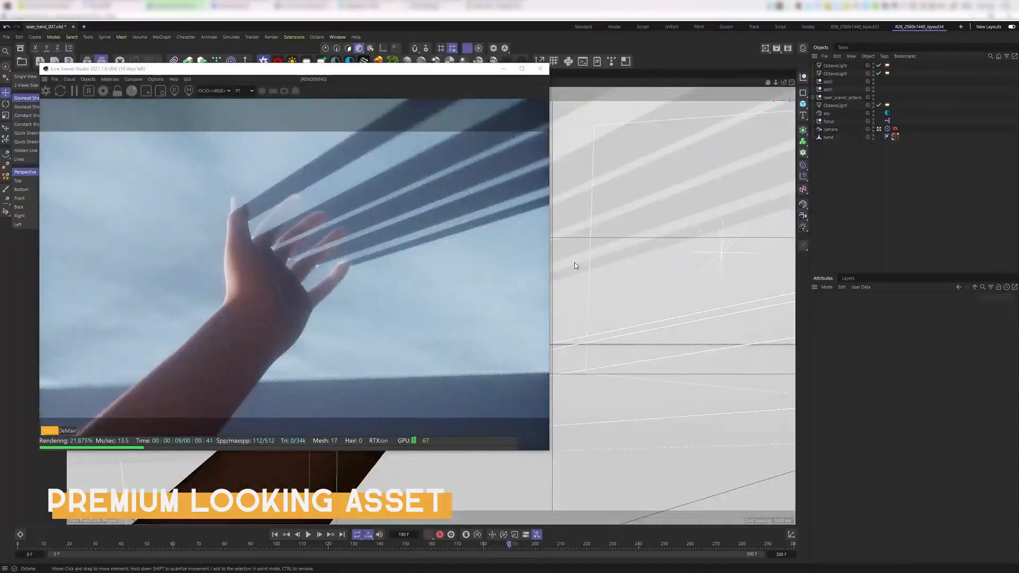
Step: Play the drone scan and tune laser_scanner_standard's gradient and smoke for a clean blue cone
left_click(288, 545)
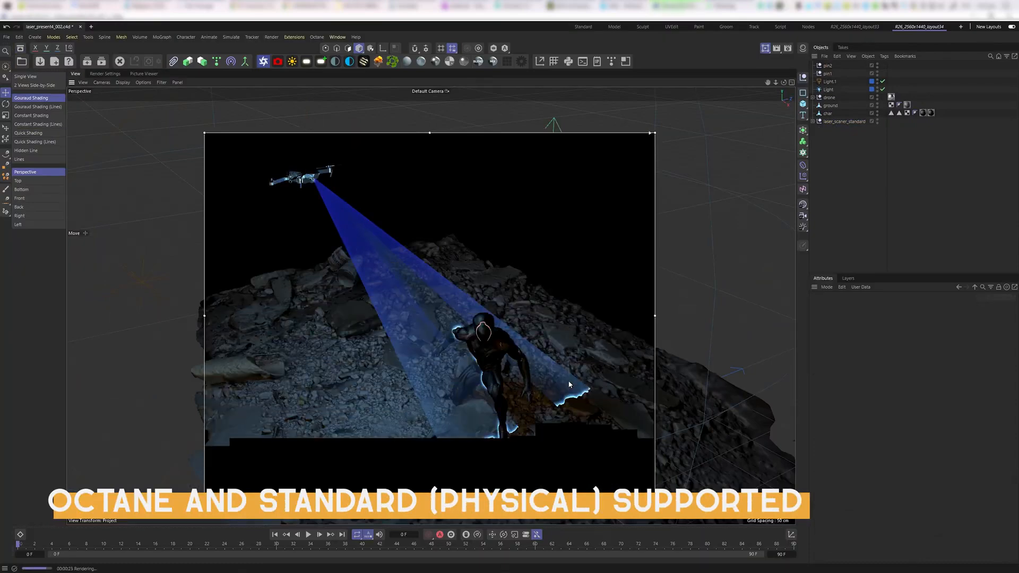
left_click(845, 121)
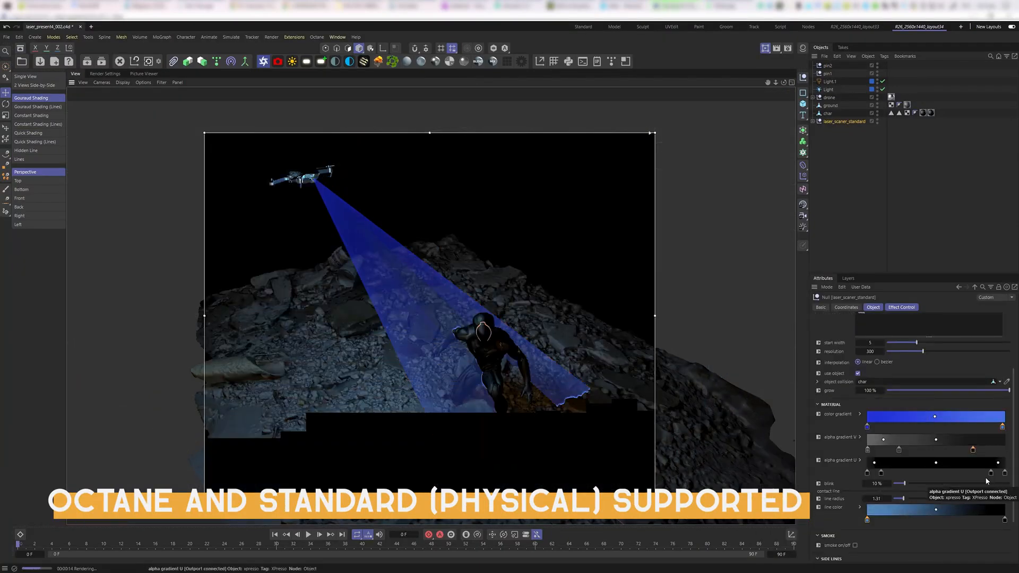
scroll("down", 3)
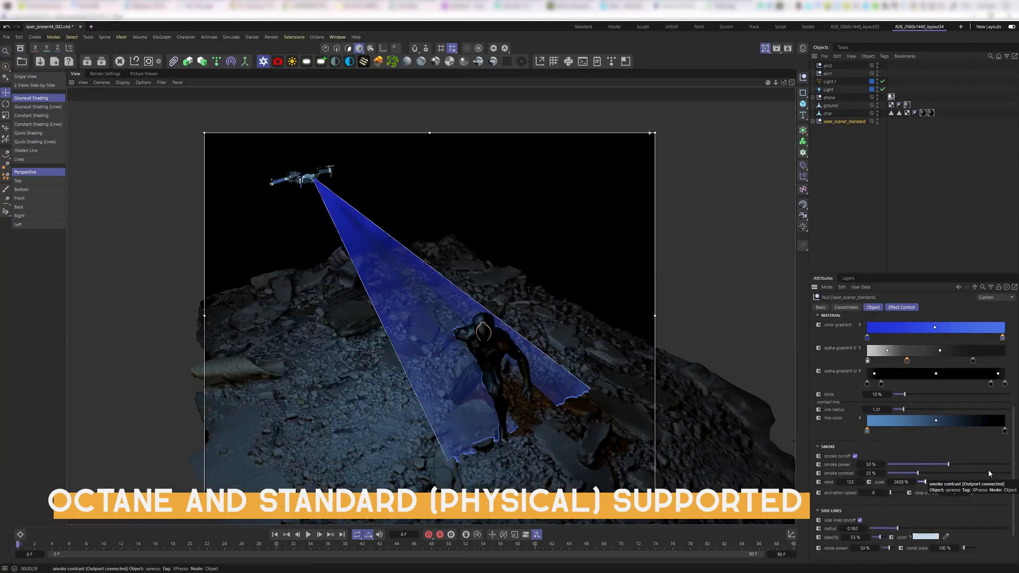